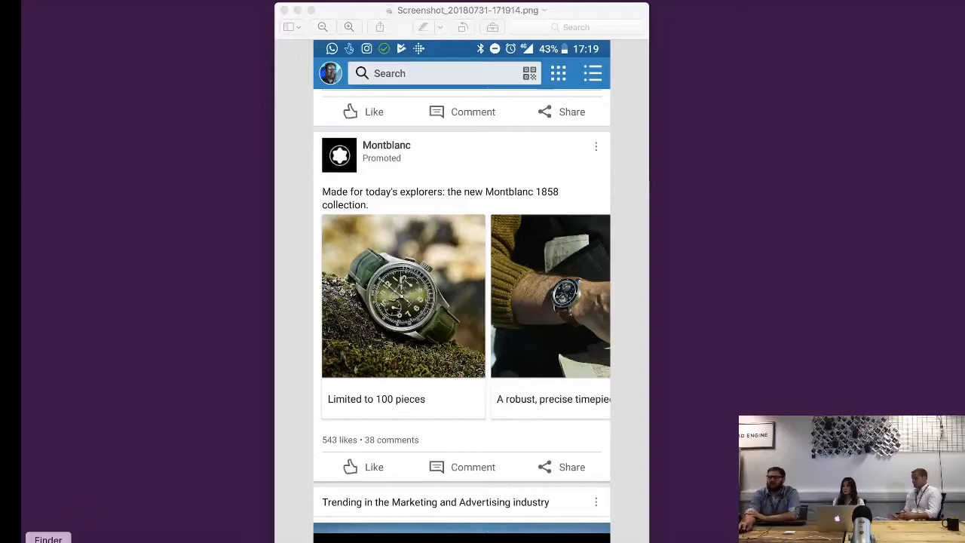
pyautogui.moveTo(358, 458)
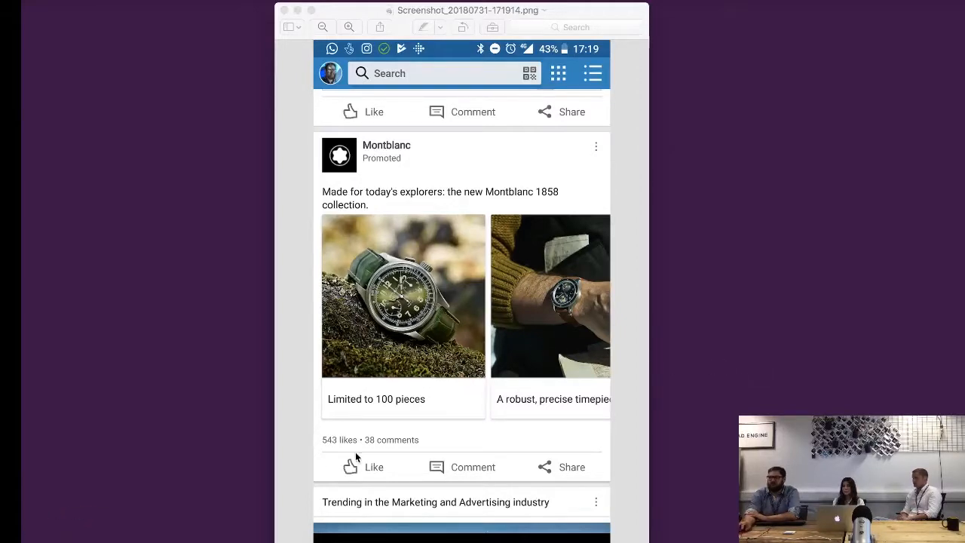